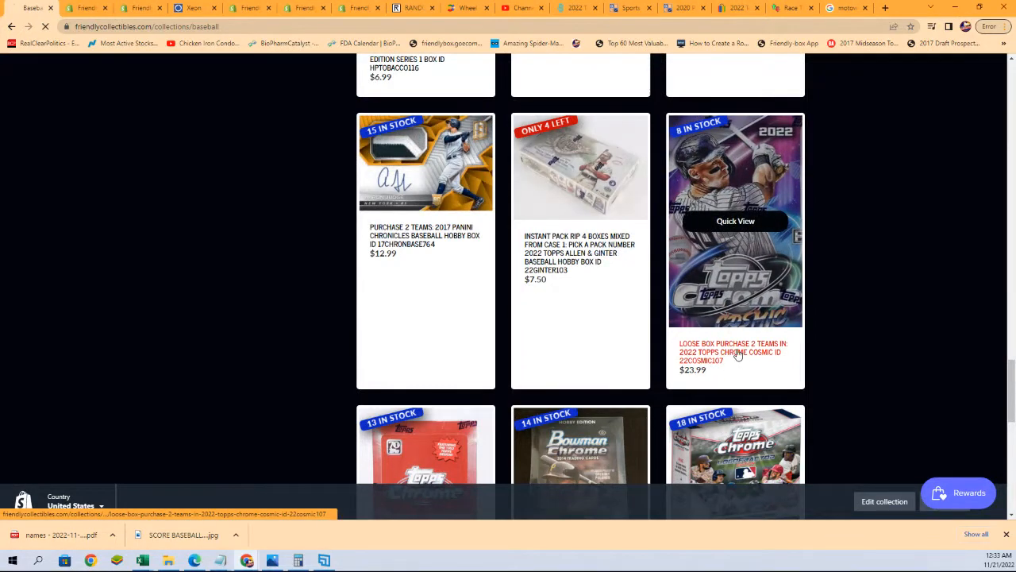
# Open the LOOSE BOX 2022 Topps Chrome Cosmic product and scroll through its page.
pyautogui.click(733, 353)
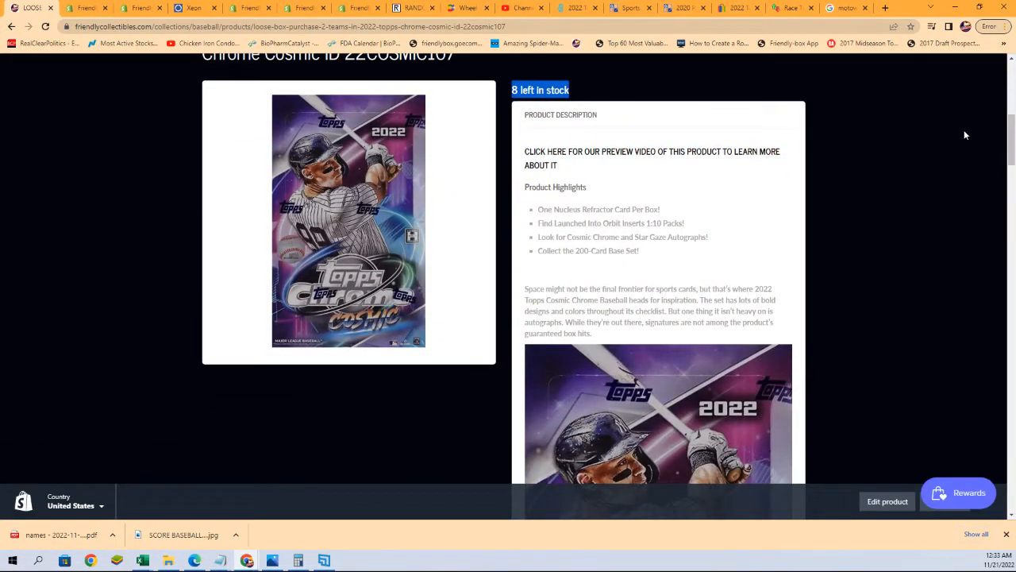
pyautogui.scroll(-3)
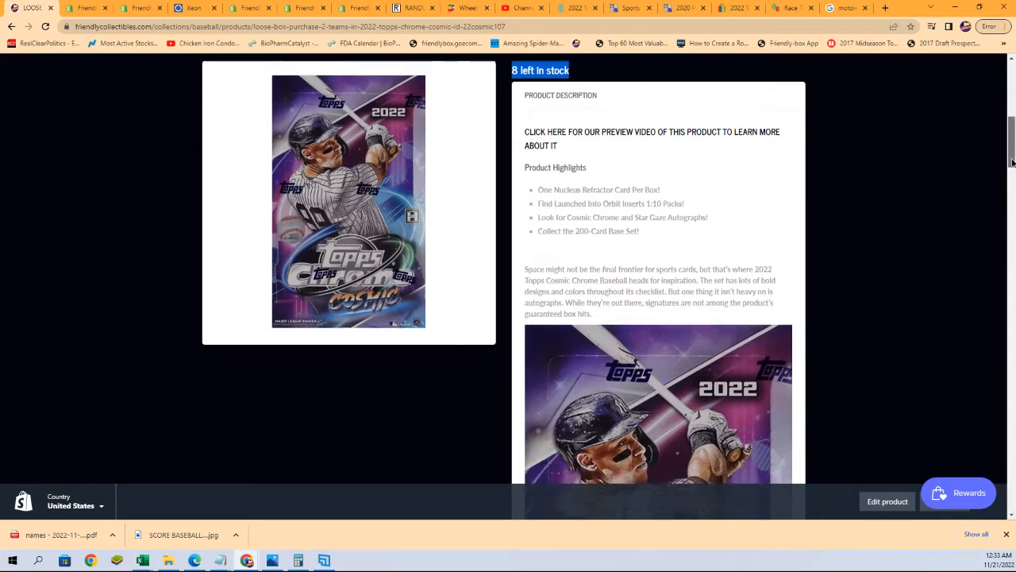
pyautogui.scroll(-3)
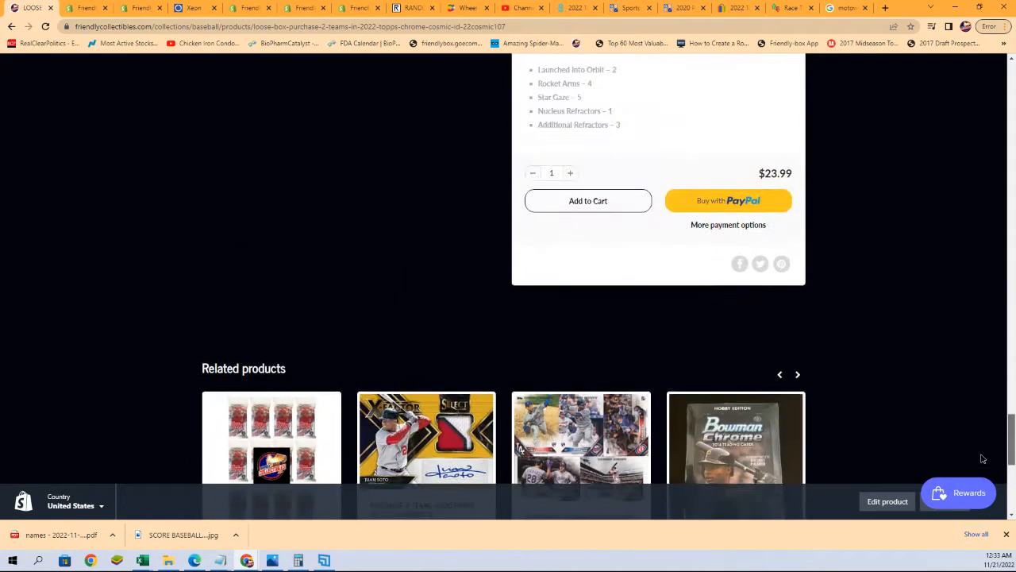
pyautogui.scroll(3)
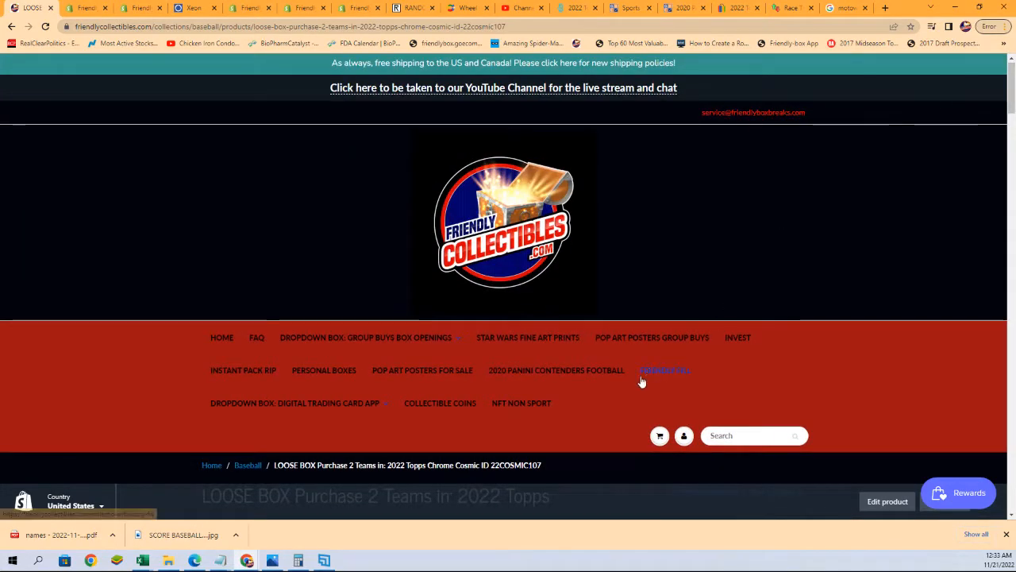
# Open the Friendly FILL Topps Chrome Cosmic filler product and highlight its five-name race rules.
pyautogui.click(665, 370)
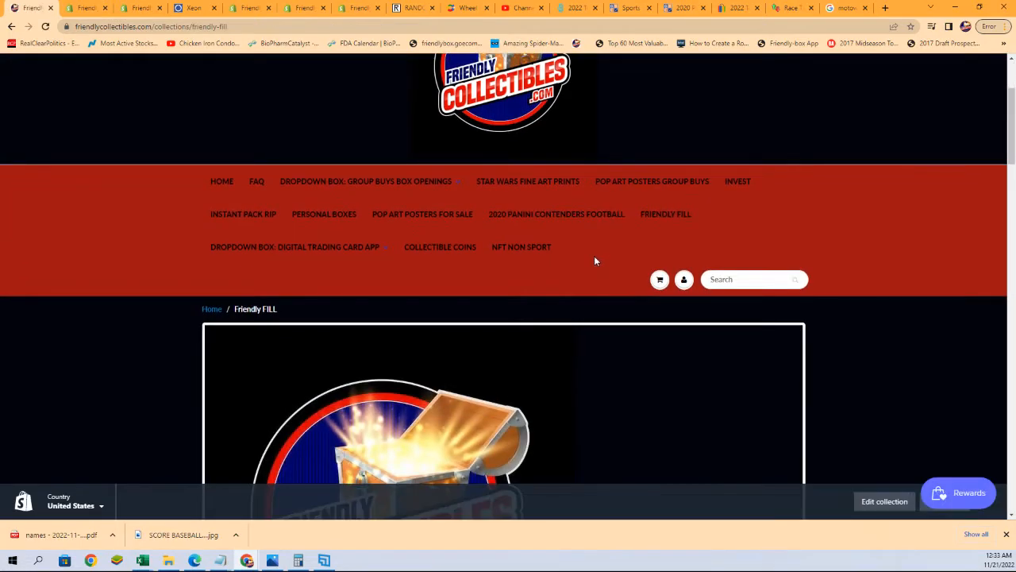
pyautogui.scroll(-3)
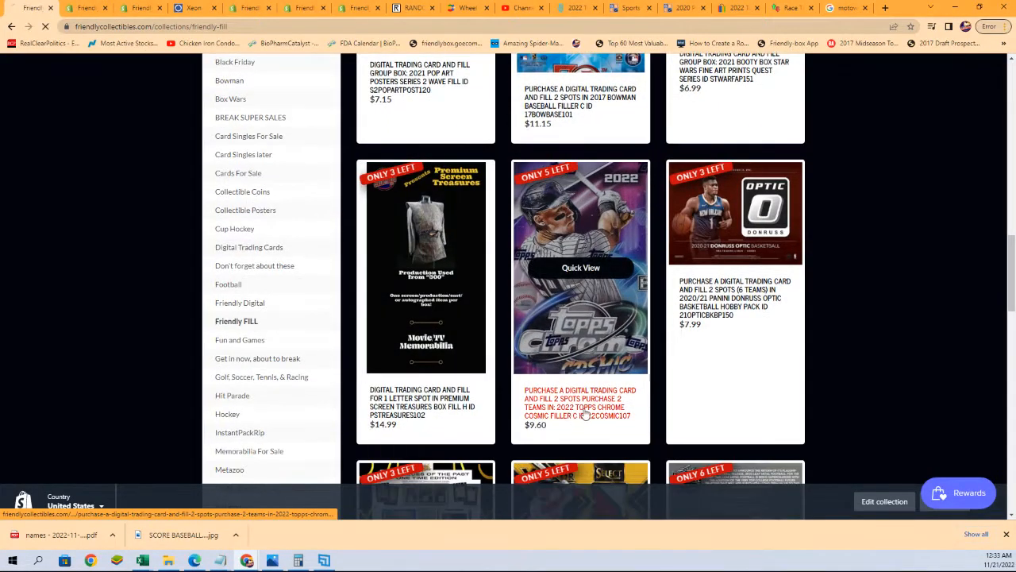
pyautogui.click(580, 403)
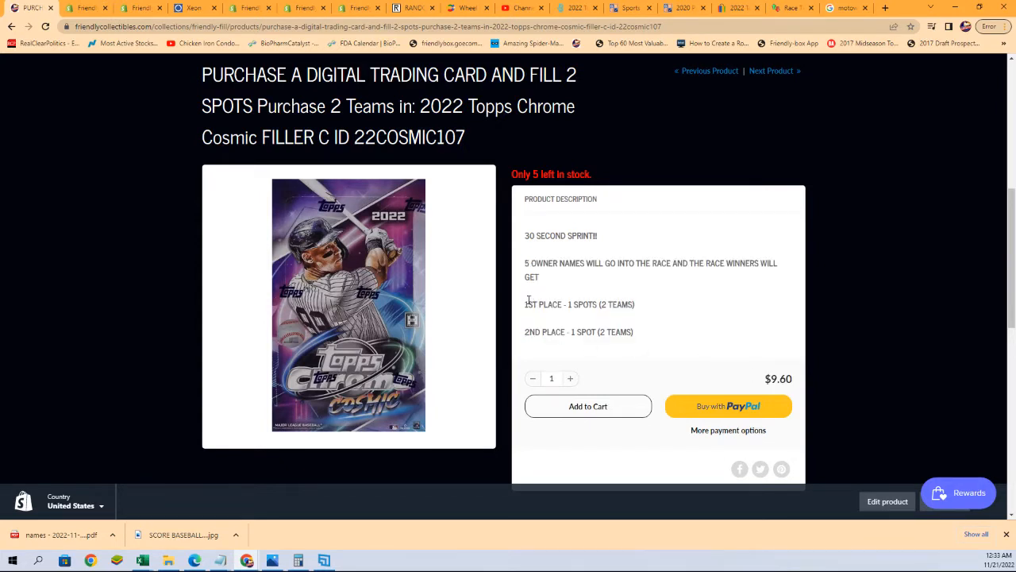
pyautogui.moveTo(525, 304); pyautogui.dragTo(634, 331)
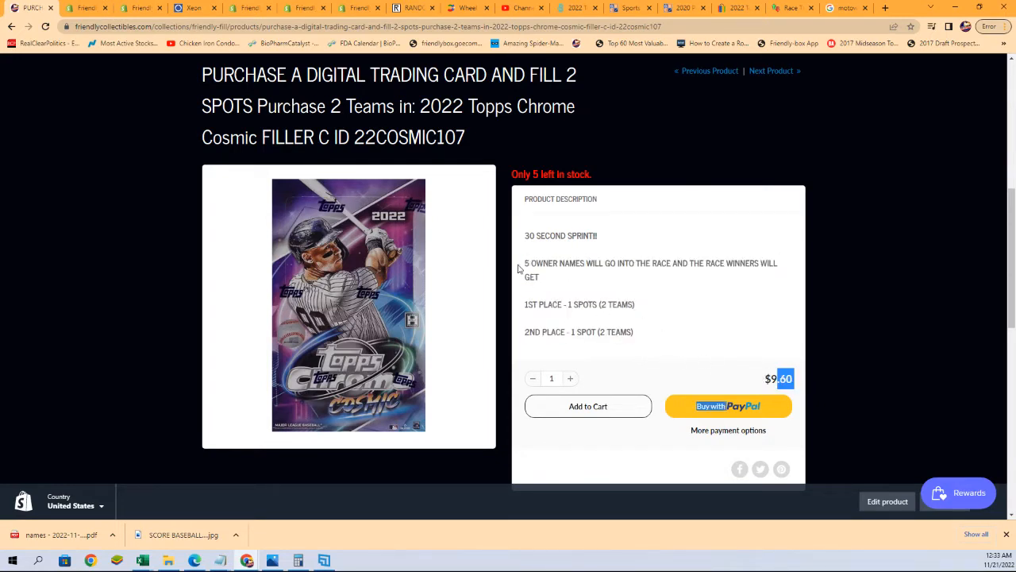
pyautogui.moveTo(525, 263); pyautogui.dragTo(635, 304)
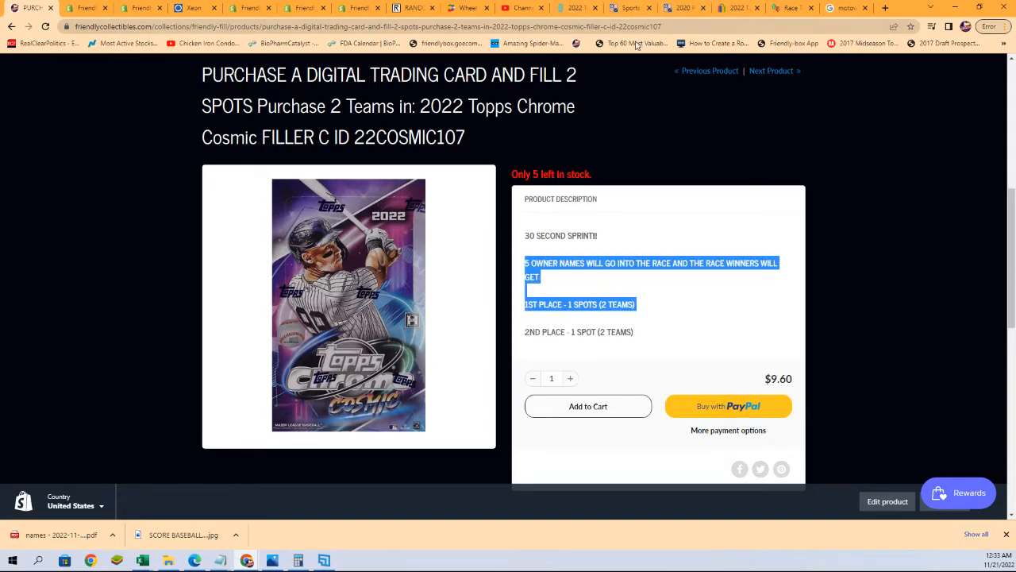
pyautogui.click(792, 8)
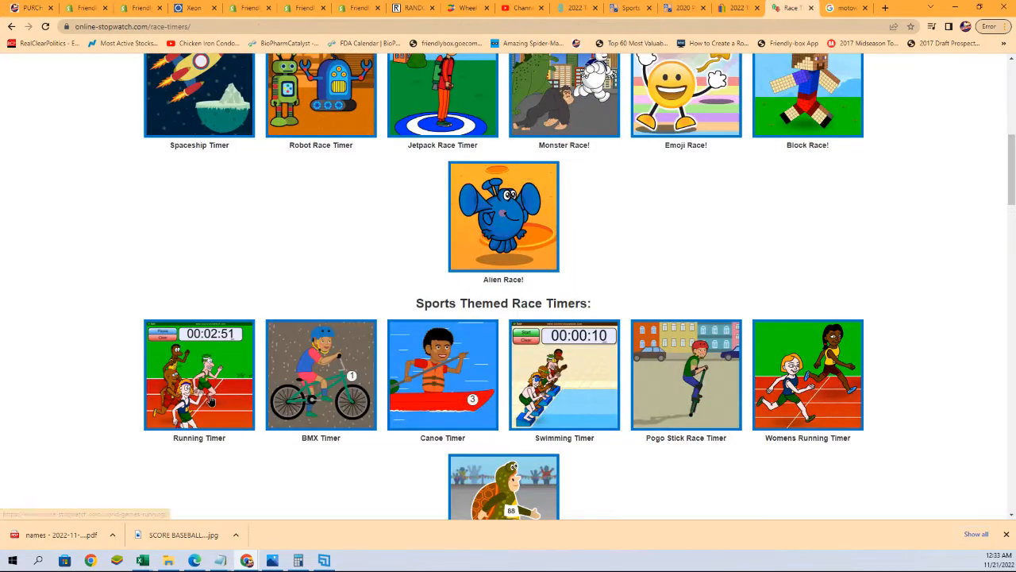
pyautogui.click(199, 374)
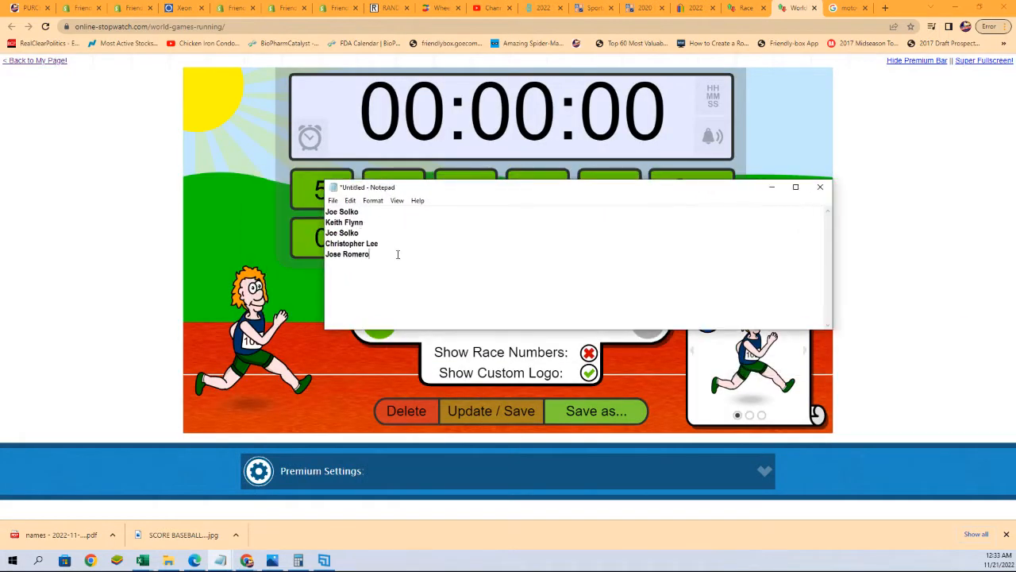
pyautogui.rightClick(357, 254)
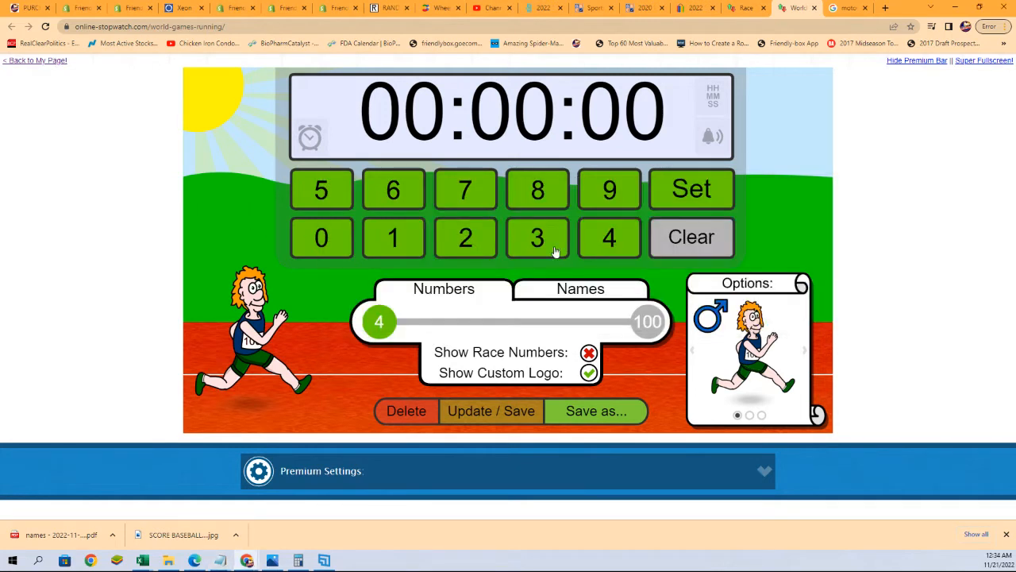
pyautogui.click(580, 288)
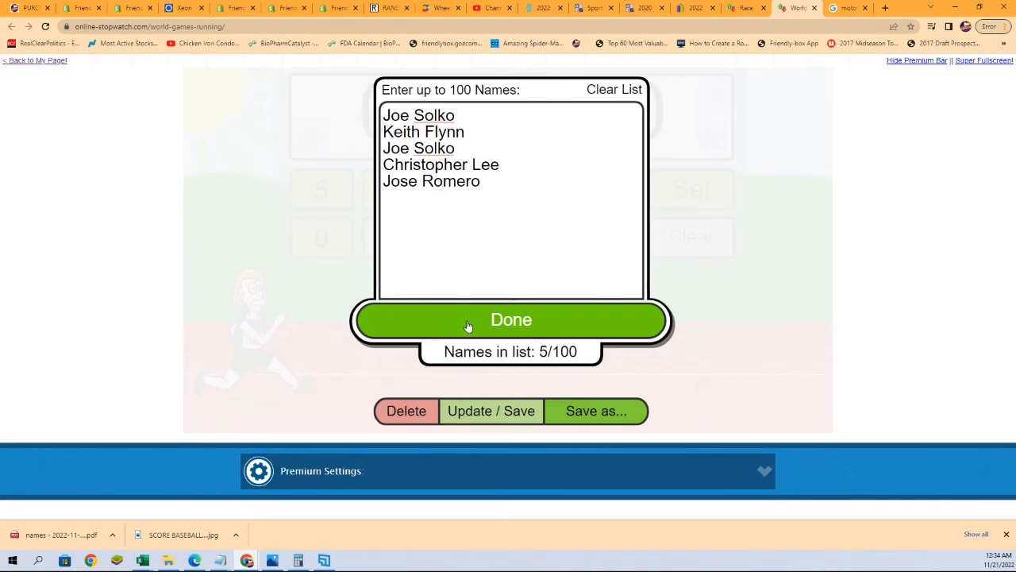
# Confirm the five names and start the 30-second race.
pyautogui.click(511, 319)
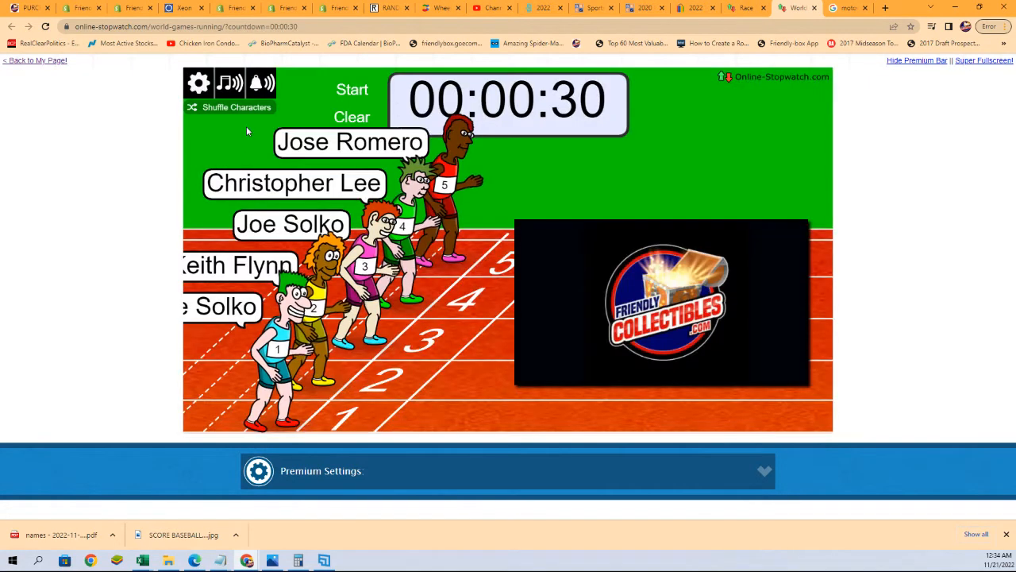
pyautogui.click(237, 107)
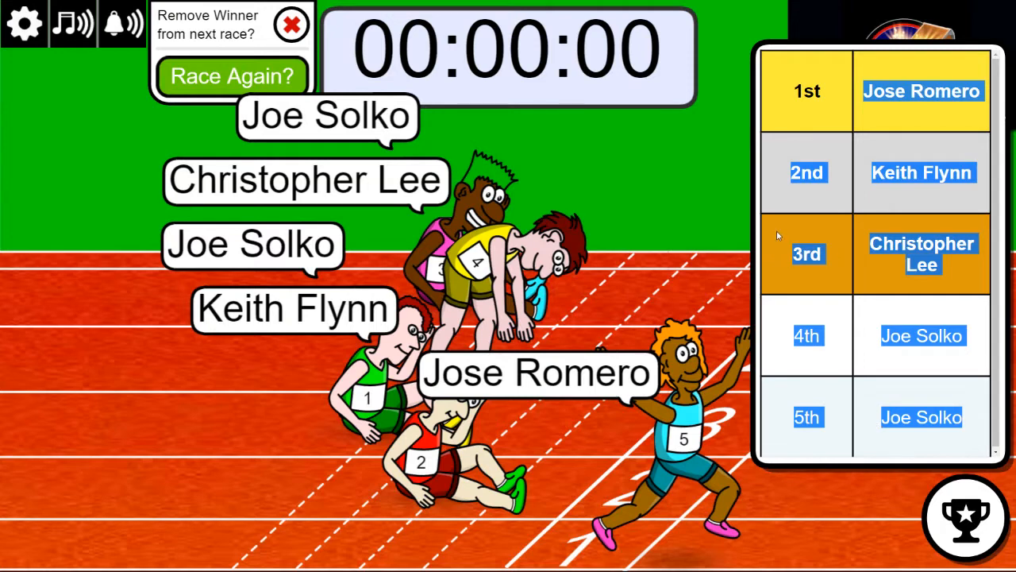
pyautogui.moveTo(689, 223)
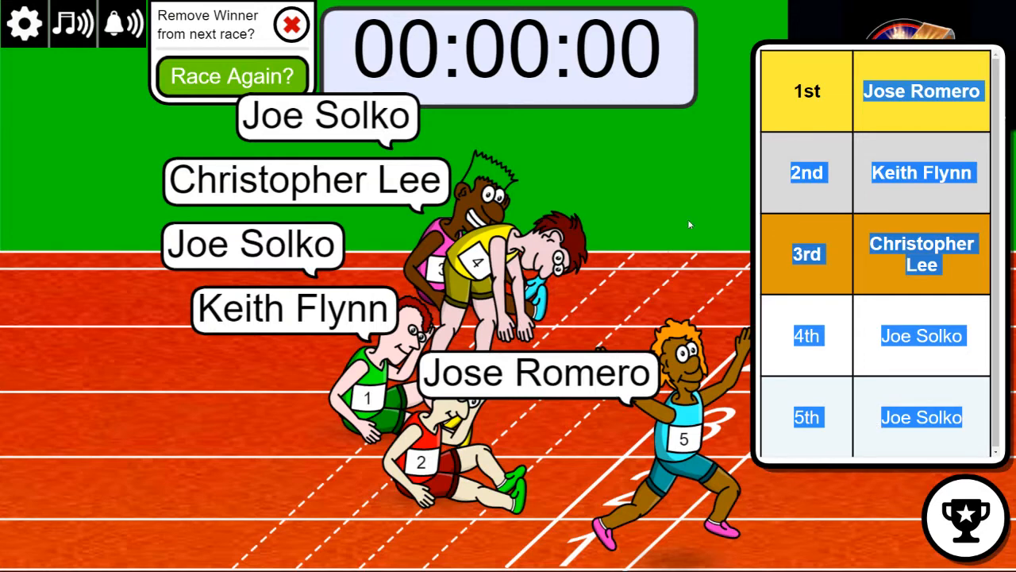
pyautogui.moveTo(488, 362)
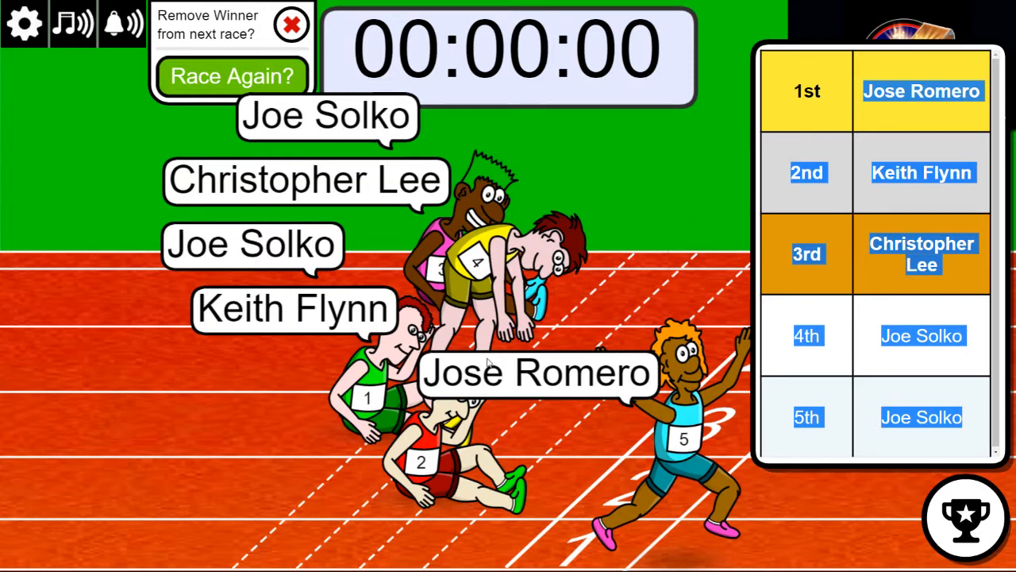